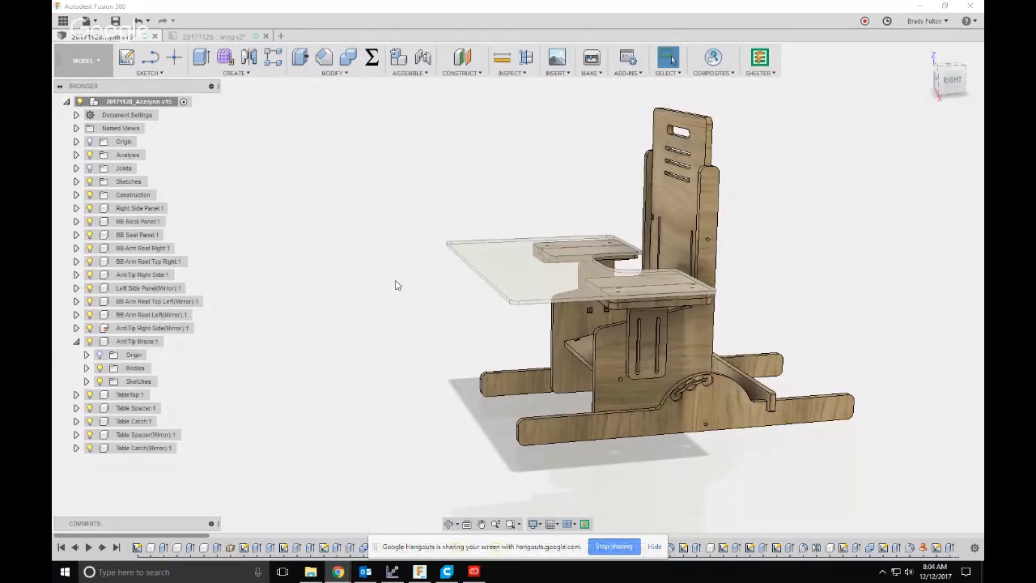
{"action": "mouse_move", "coordinate": [429, 276]}
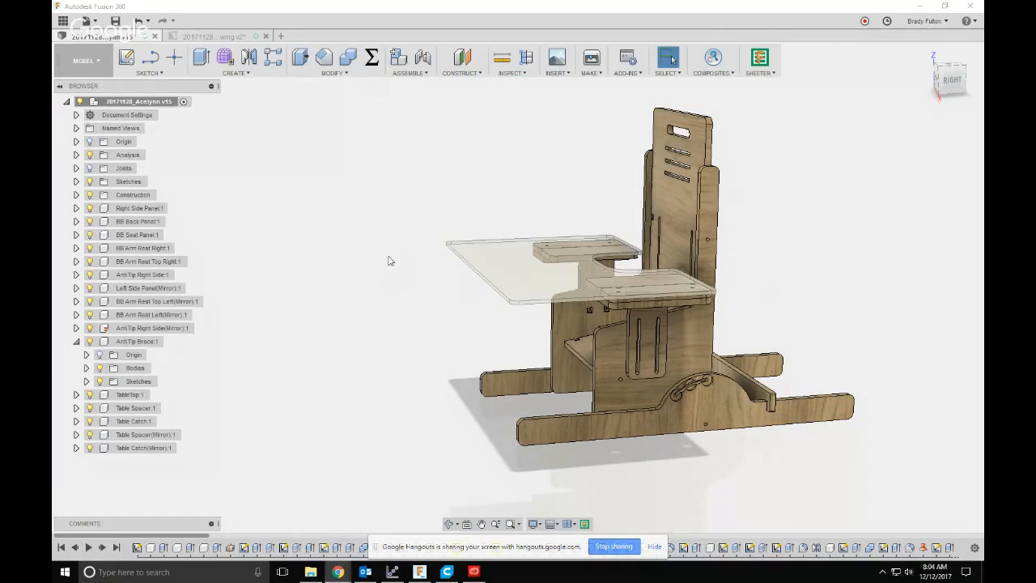
{"action": "mouse_move", "coordinate": [453, 331]}
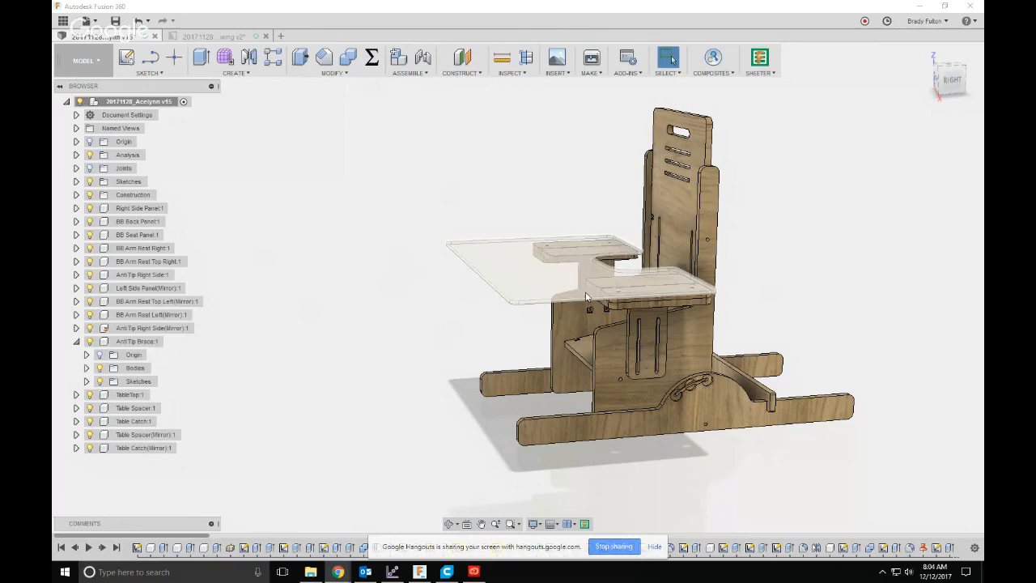
Check the Joints folder, drag the seat to test the tilt, then view from Right
{"action": "left_click", "coordinate": [76, 168]}
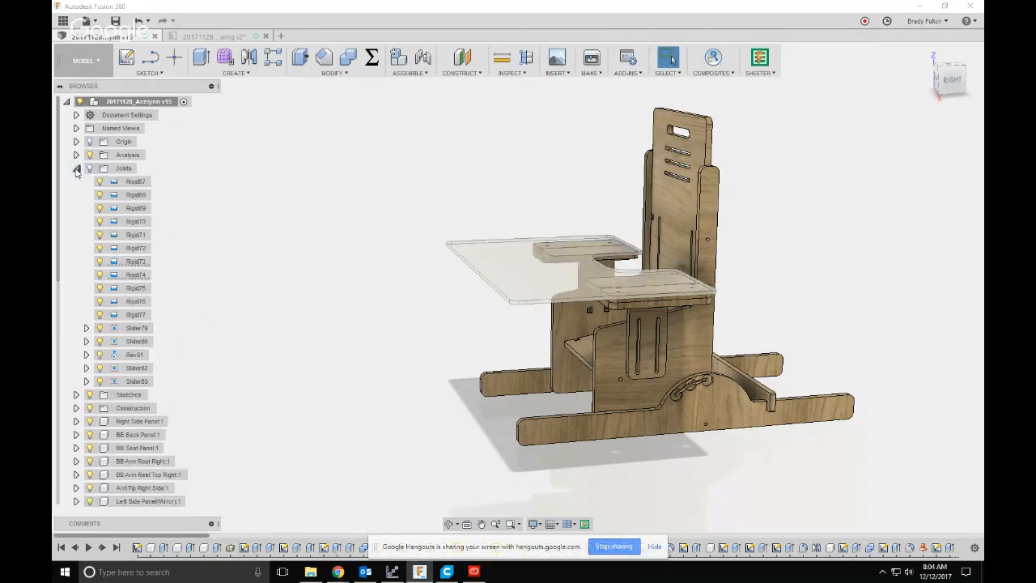
{"action": "left_click", "coordinate": [76, 168]}
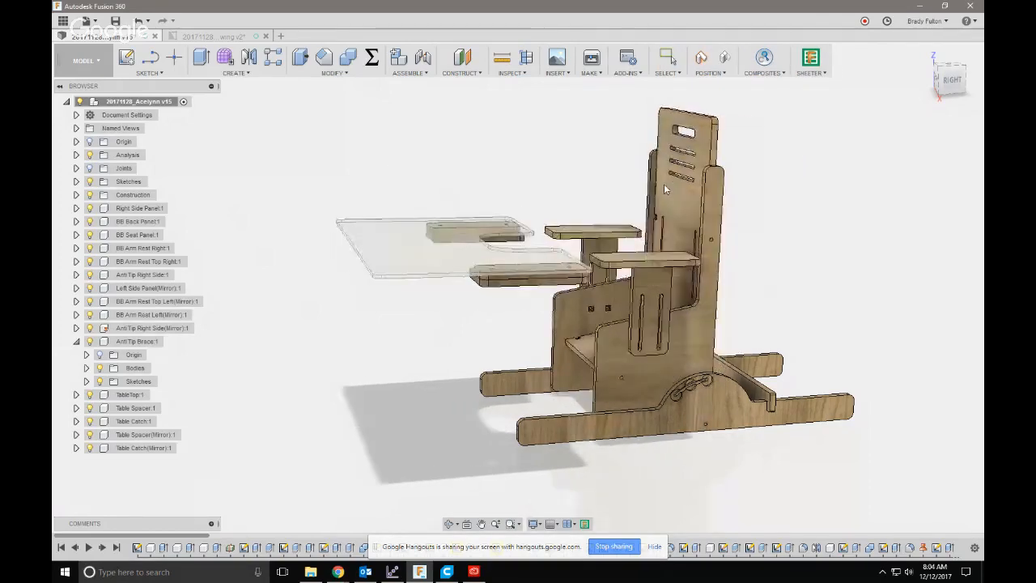
{"action": "left_click_drag", "start_coordinate": [664, 189], "coordinate": [721, 149]}
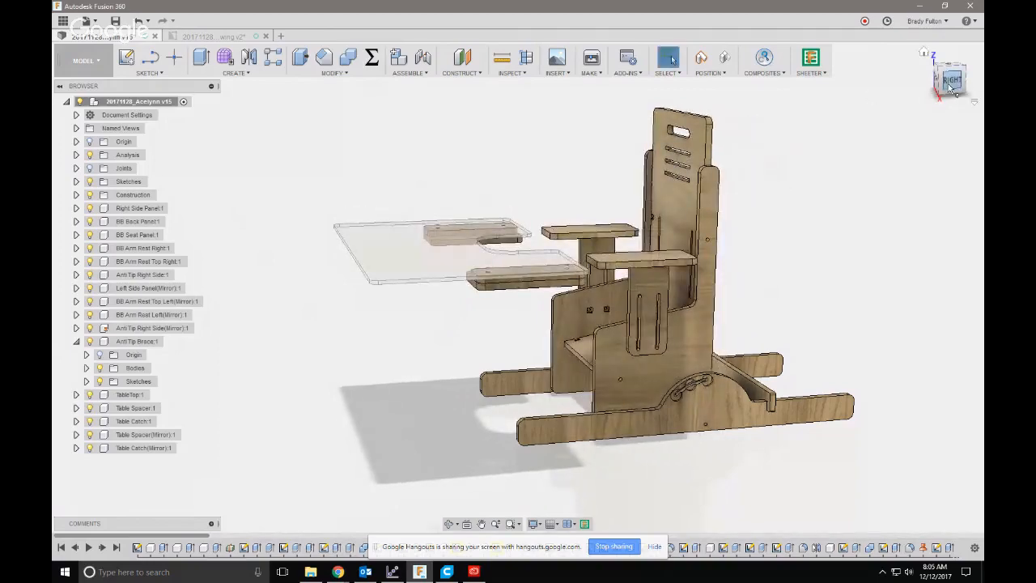
{"action": "left_click", "coordinate": [949, 79]}
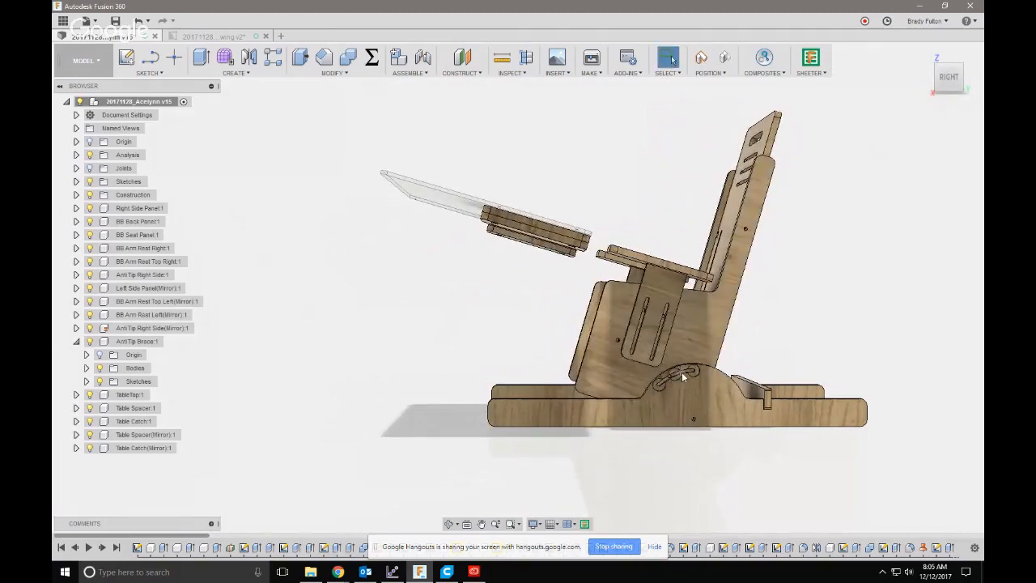
{"action": "mouse_move", "coordinate": [673, 382]}
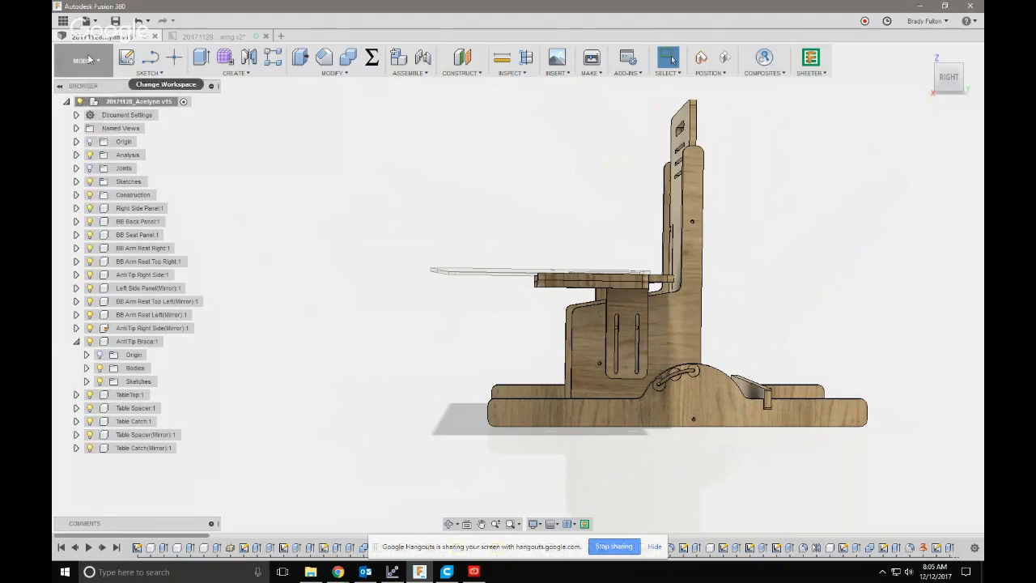
Save a new version and create a drawing of the full chair assembly
{"action": "left_click", "coordinate": [85, 60]}
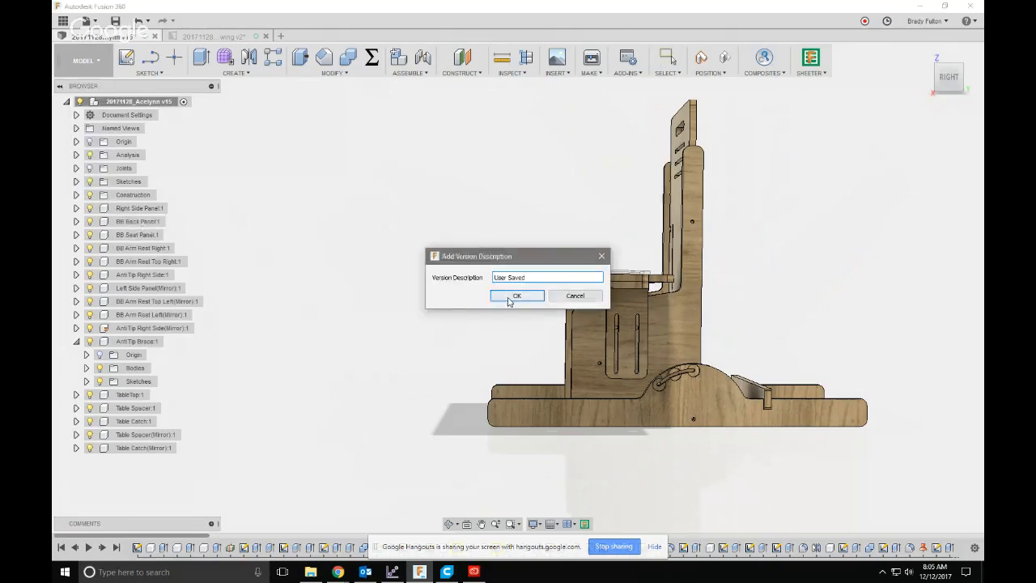
{"action": "left_click", "coordinate": [517, 296]}
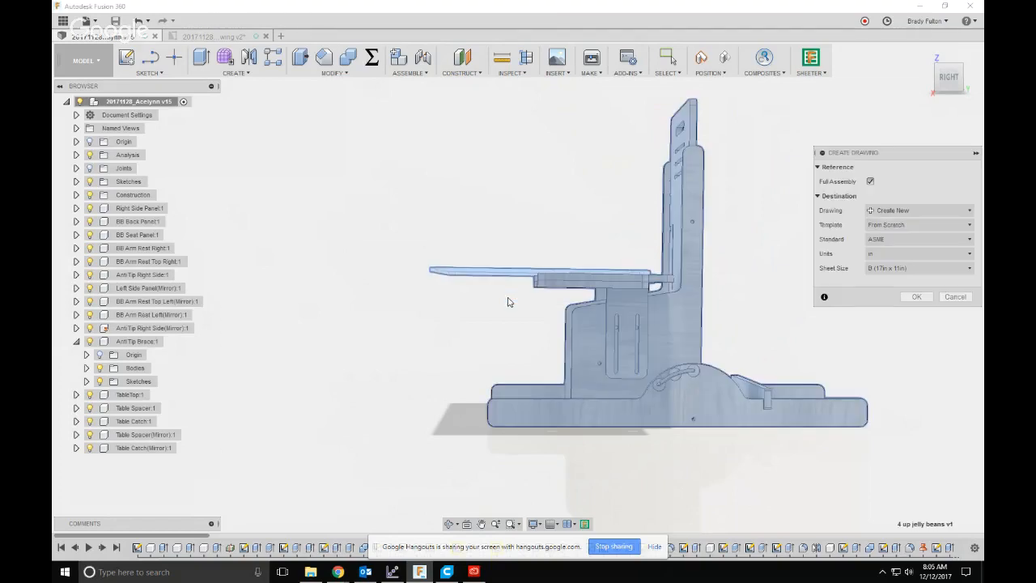
{"action": "left_click", "coordinate": [917, 297]}
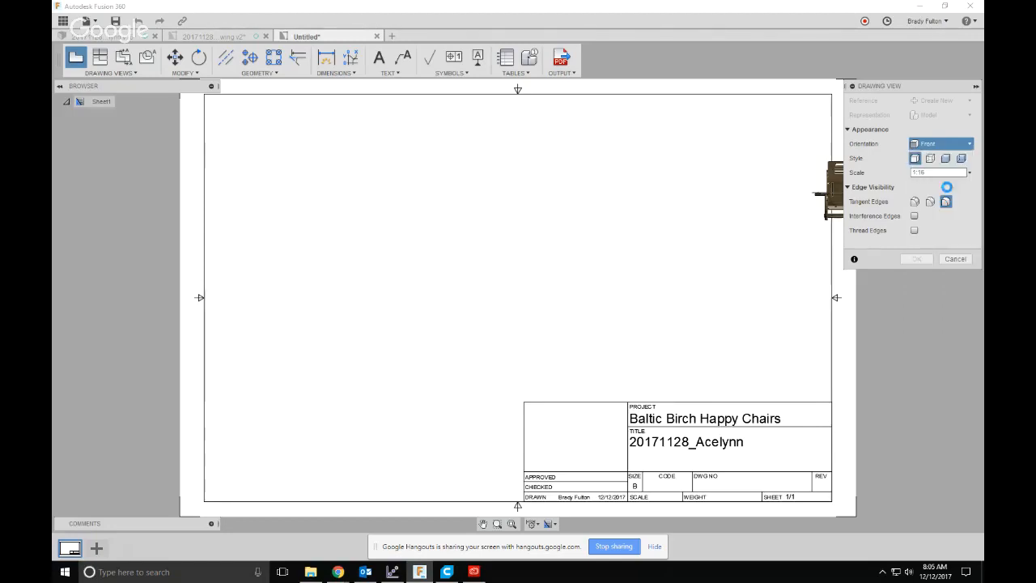
Place a Right-oriented base view at 1:5 scale at the sheet's top left
{"action": "left_click", "coordinate": [939, 143]}
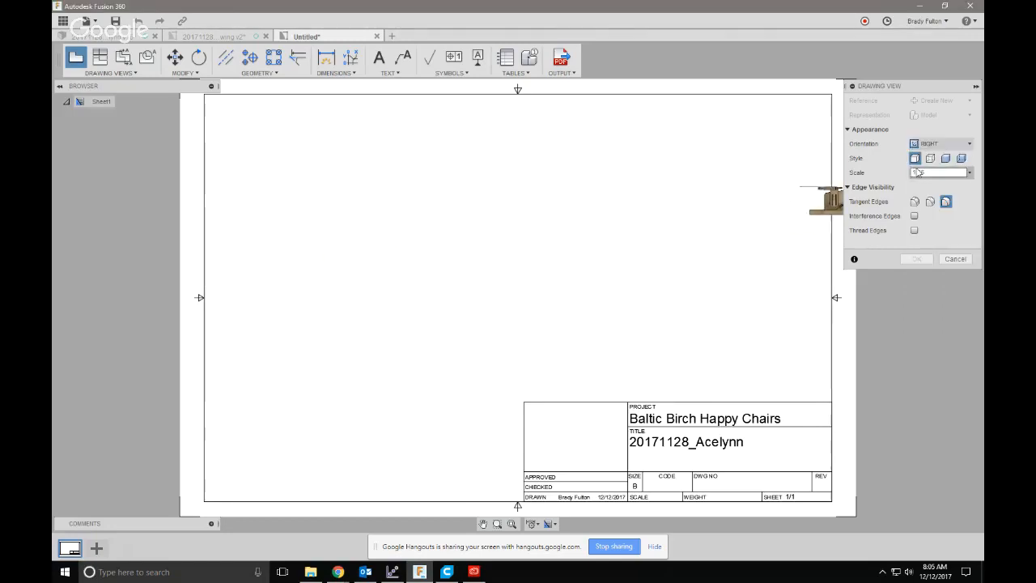
{"action": "left_click", "coordinate": [968, 172]}
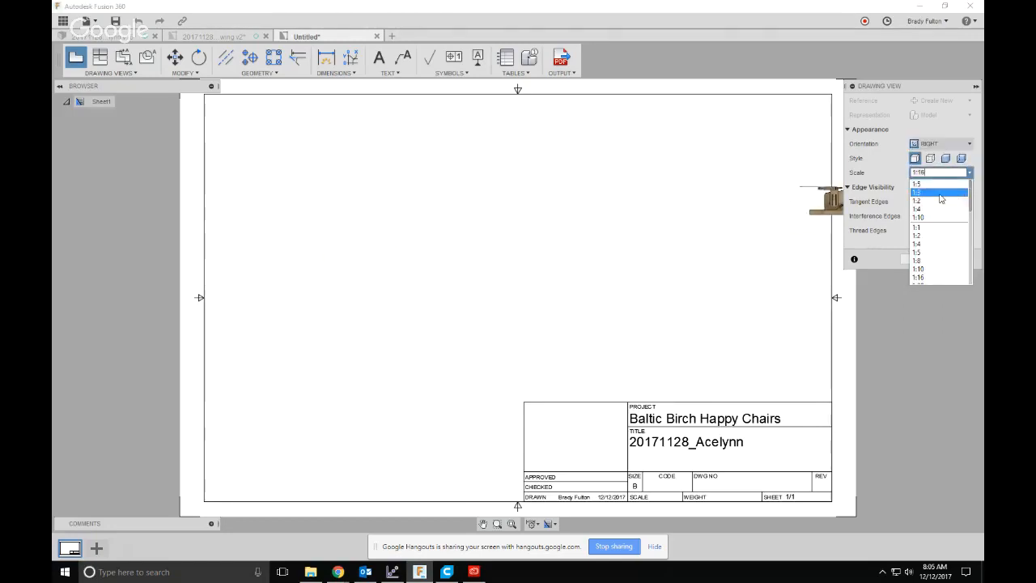
{"action": "left_click", "coordinate": [918, 192]}
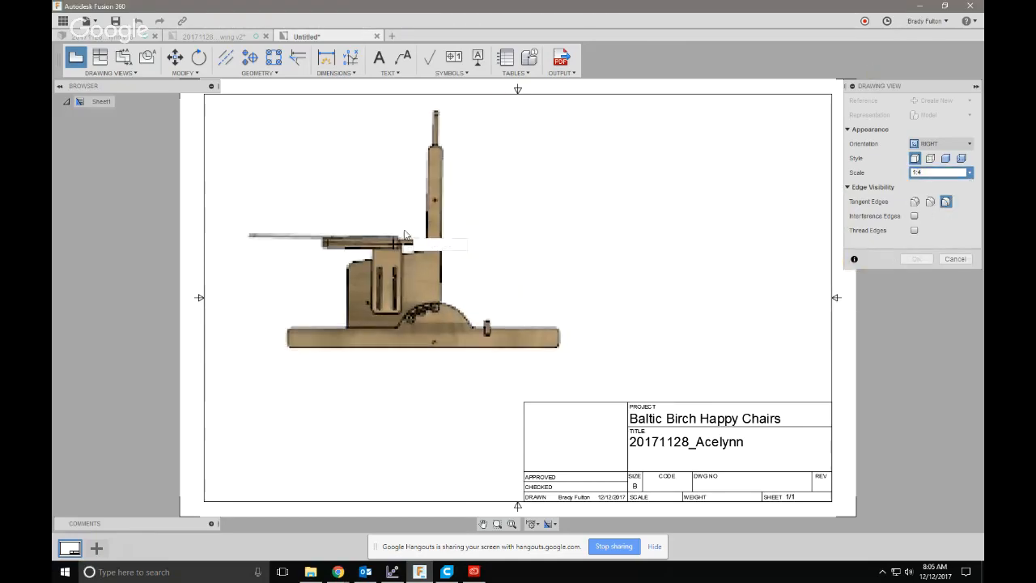
{"action": "left_click", "coordinate": [969, 173]}
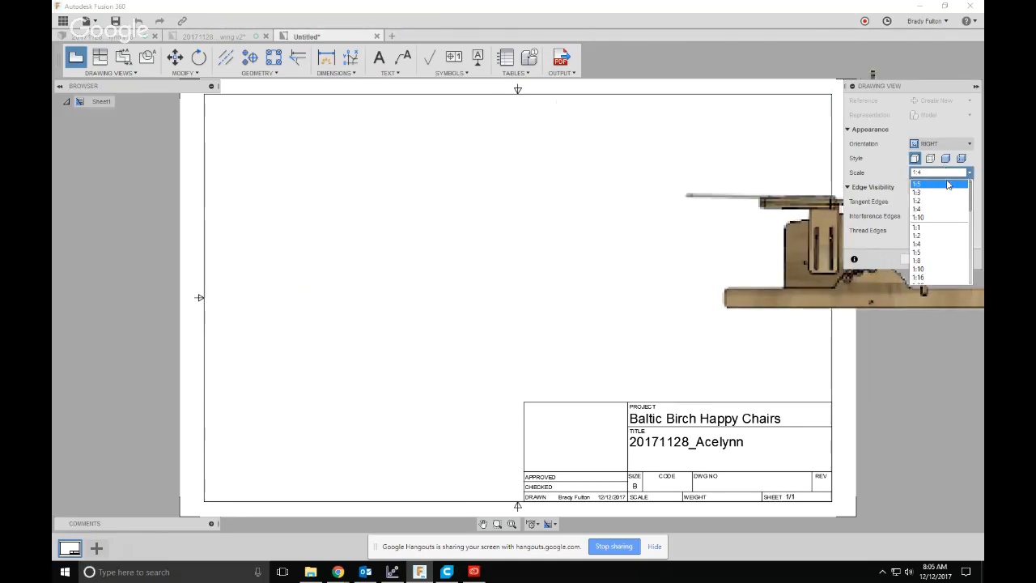
{"action": "left_click", "coordinate": [918, 183]}
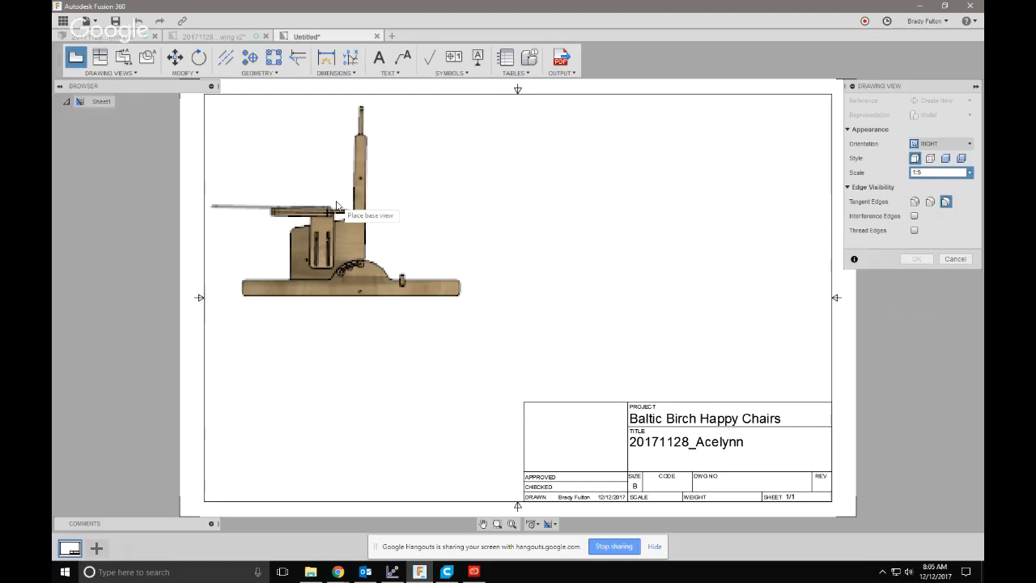
{"action": "left_click", "coordinate": [336, 201]}
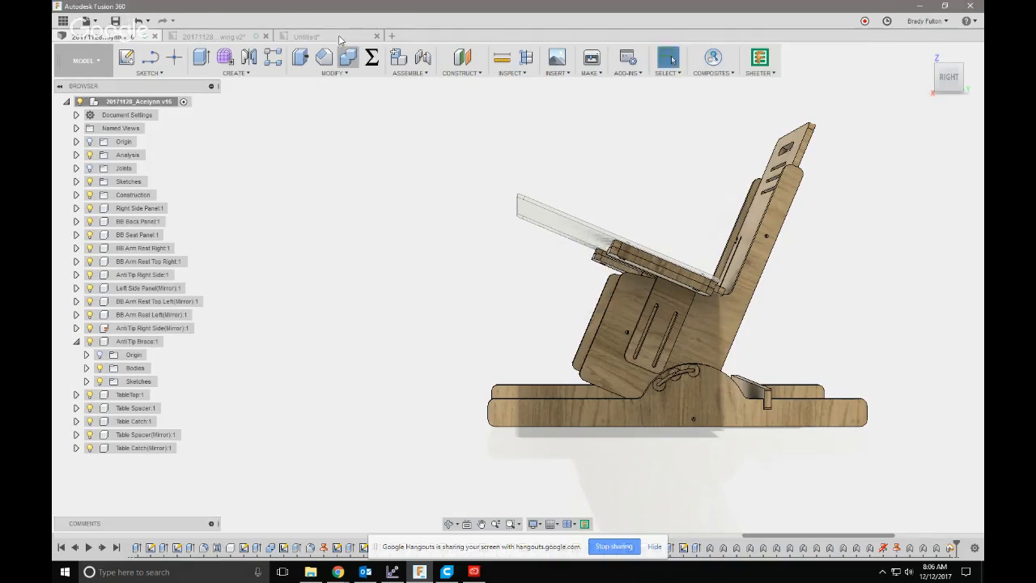
Close the Untitled drawing tab, discarding it with Don't Save
{"action": "left_click", "coordinate": [306, 36]}
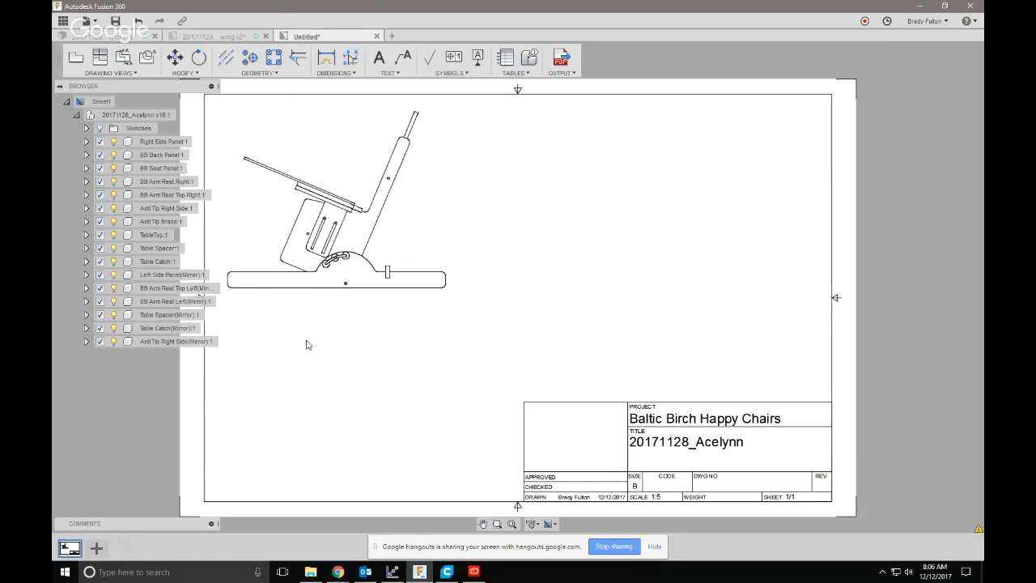
{"action": "mouse_move", "coordinate": [304, 349]}
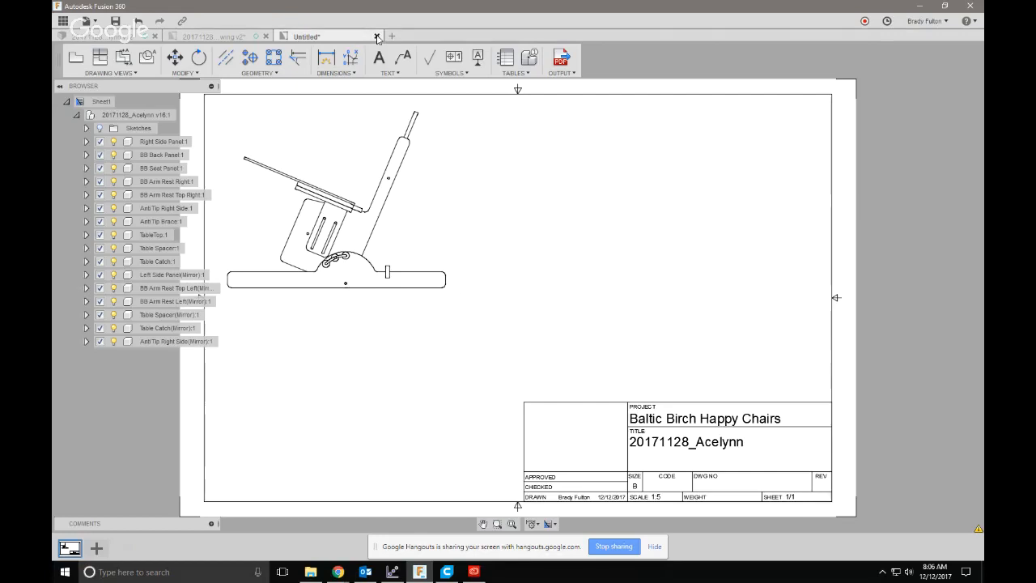
{"action": "left_click", "coordinate": [376, 36]}
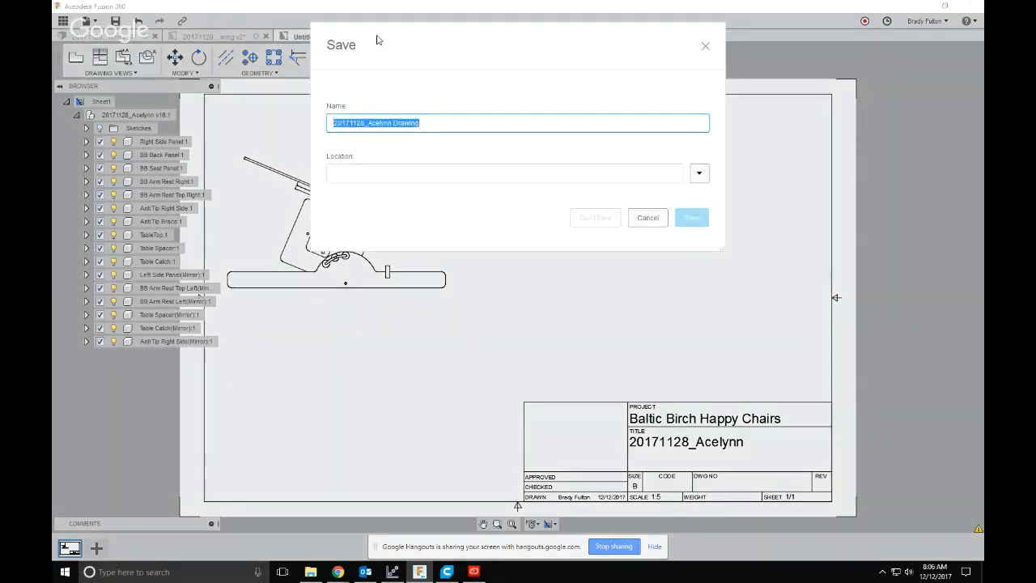
{"action": "left_click", "coordinate": [692, 217]}
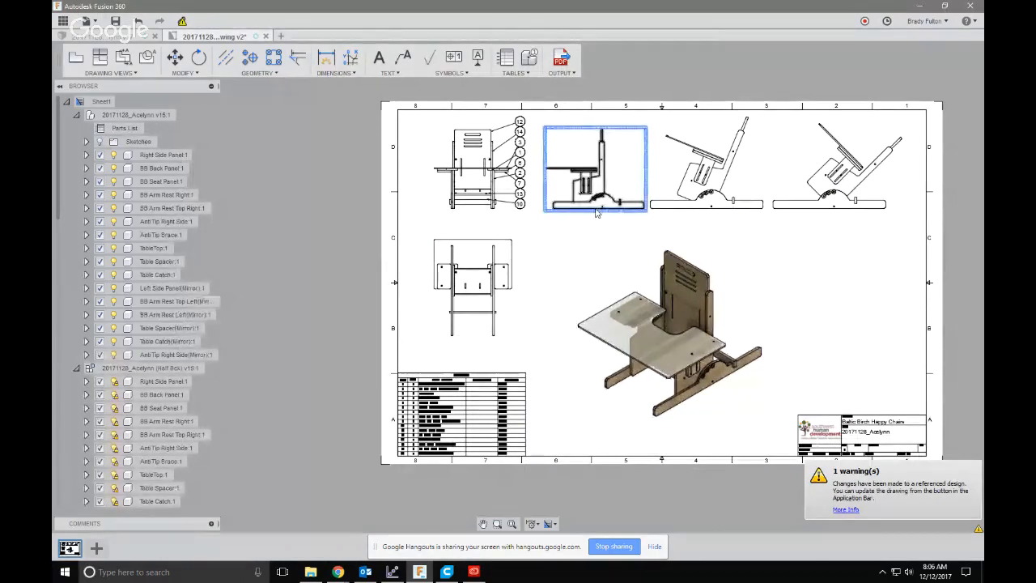
Review the chair storyboards in the Animation workspace, then return to the upright chair model
{"action": "left_click", "coordinate": [595, 237]}
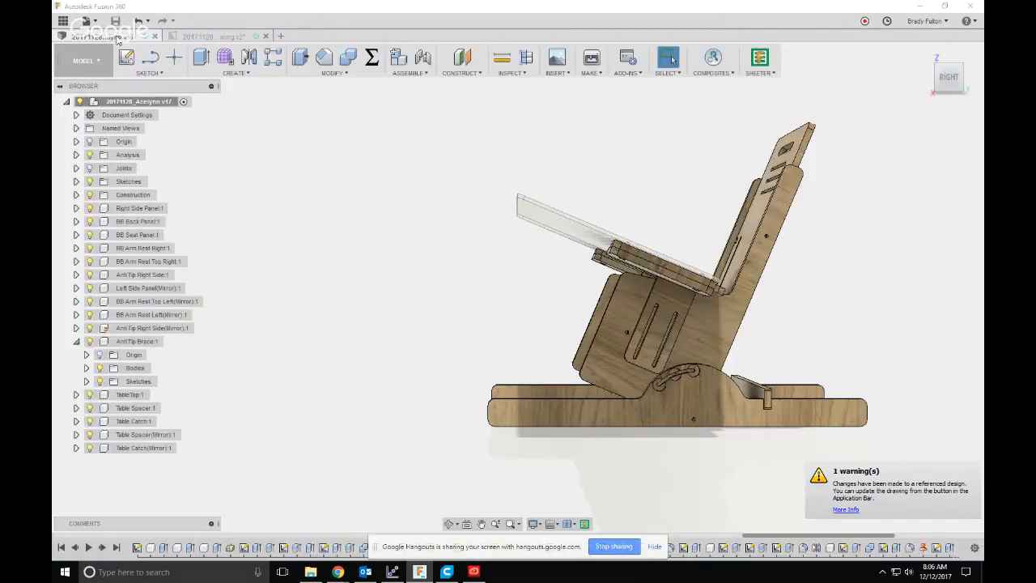
{"action": "left_click", "coordinate": [86, 61]}
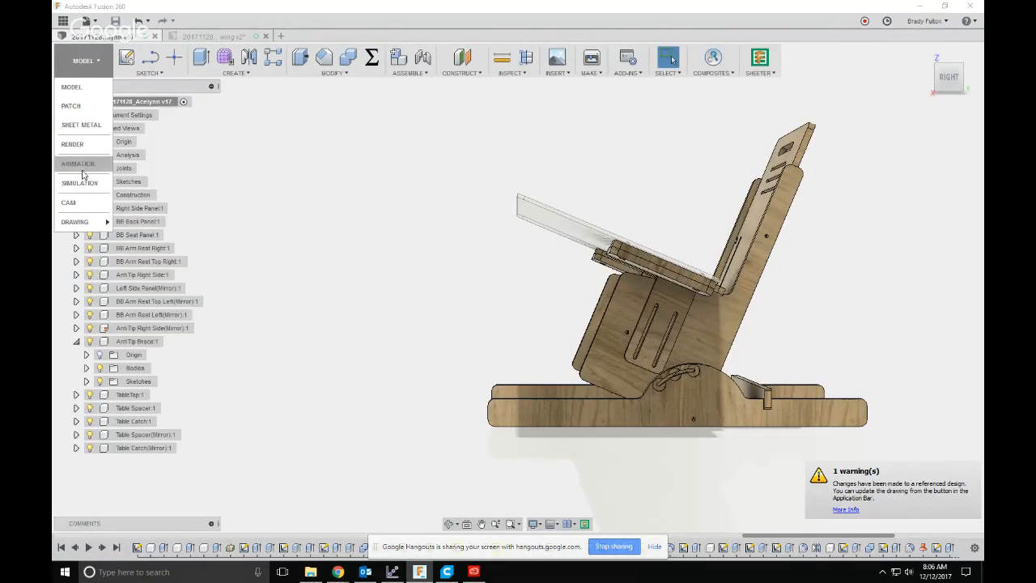
{"action": "left_click", "coordinate": [77, 164]}
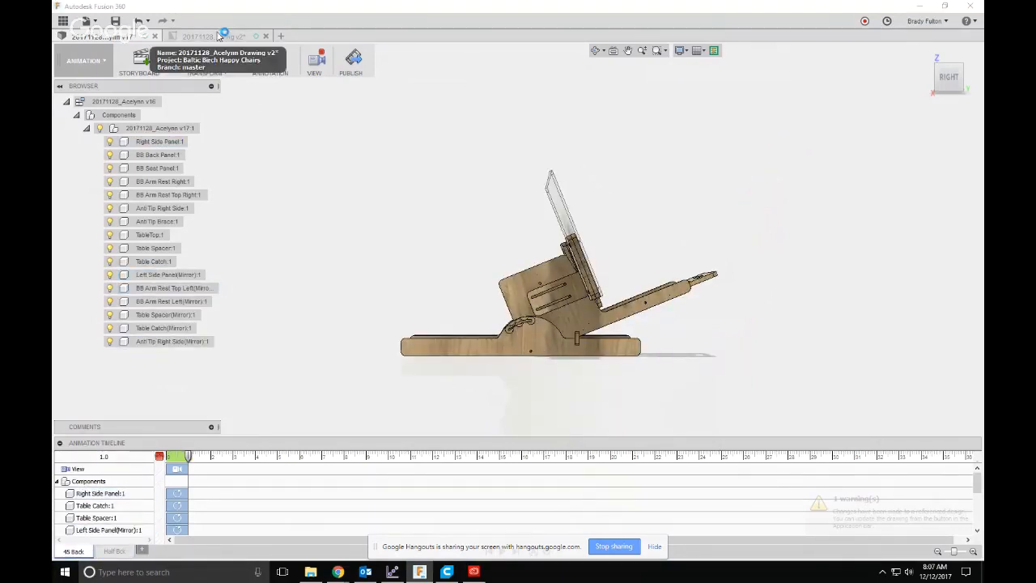
{"action": "left_click", "coordinate": [84, 59]}
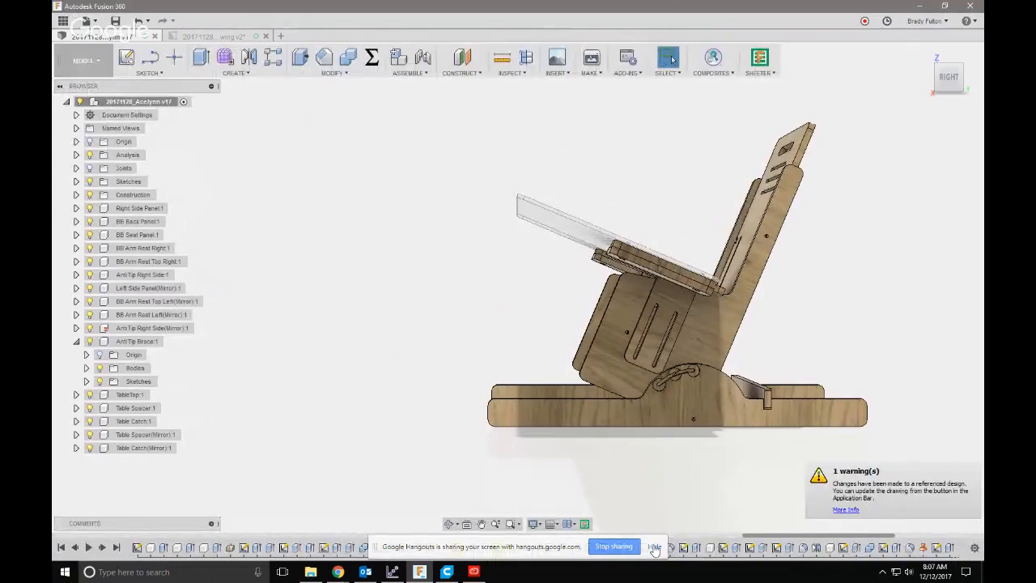
{"action": "left_click", "coordinate": [654, 546]}
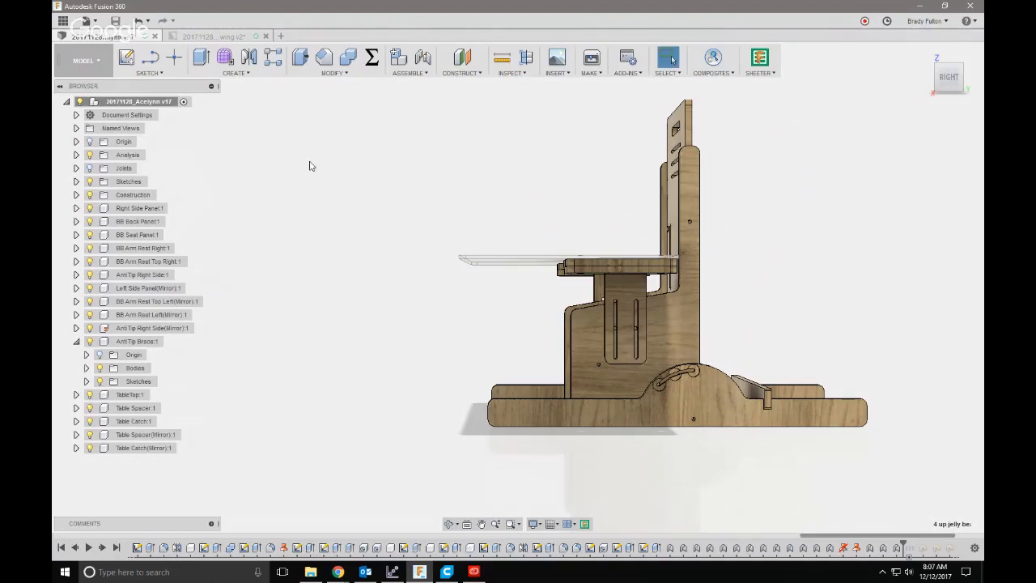
Switch to the chair drawing sheet with its views and parts list
{"action": "left_click", "coordinate": [84, 60]}
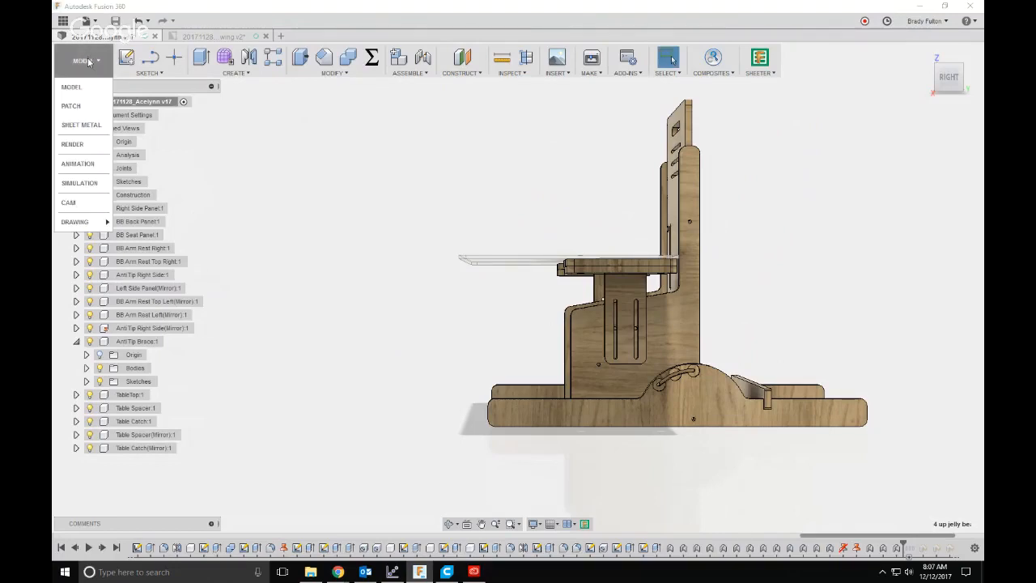
{"action": "left_click", "coordinate": [77, 163]}
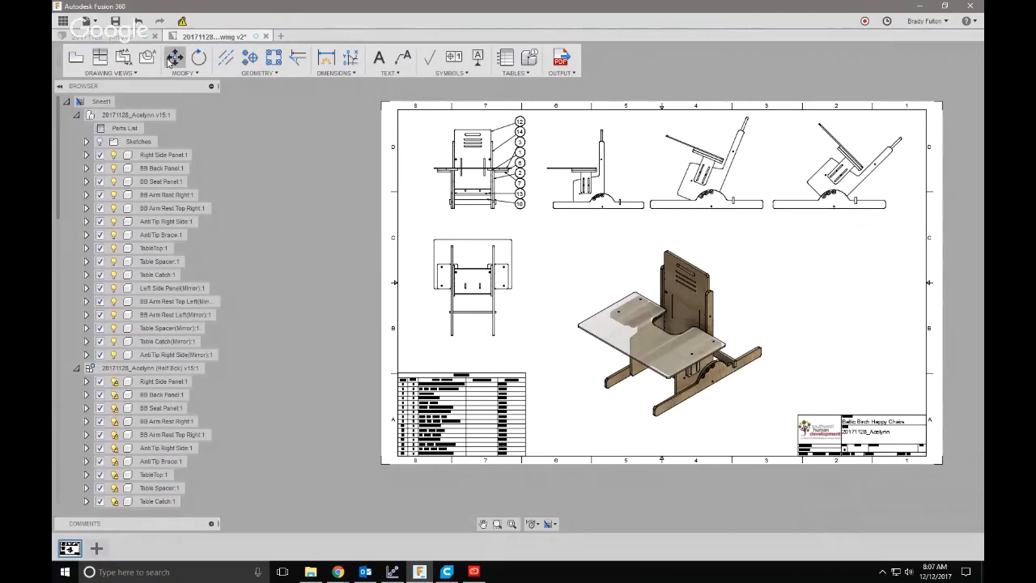
Place a Left-oriented base view of the Half Bck representation on the sheet's right
{"action": "left_click", "coordinate": [76, 58]}
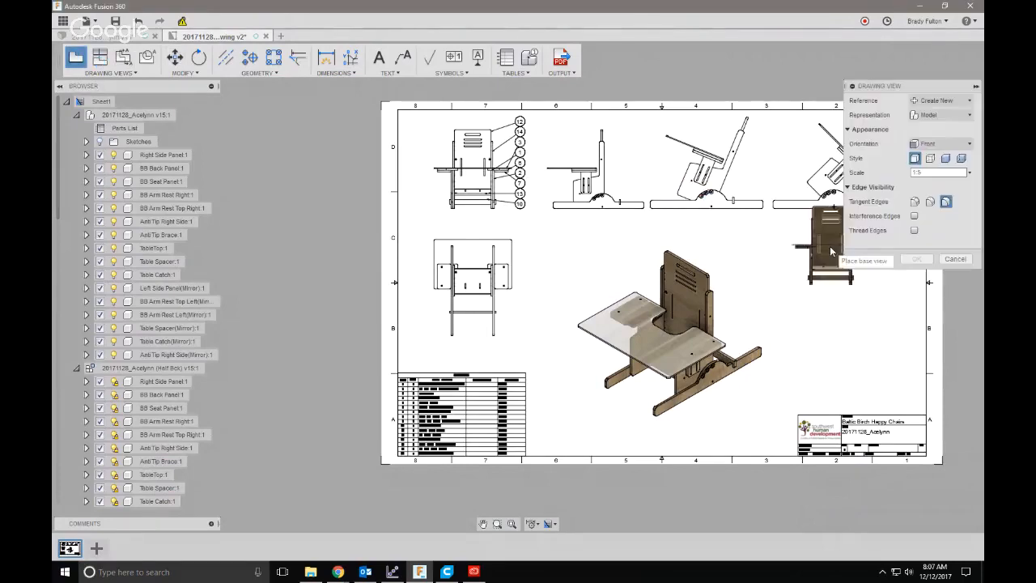
{"action": "left_click", "coordinate": [943, 143]}
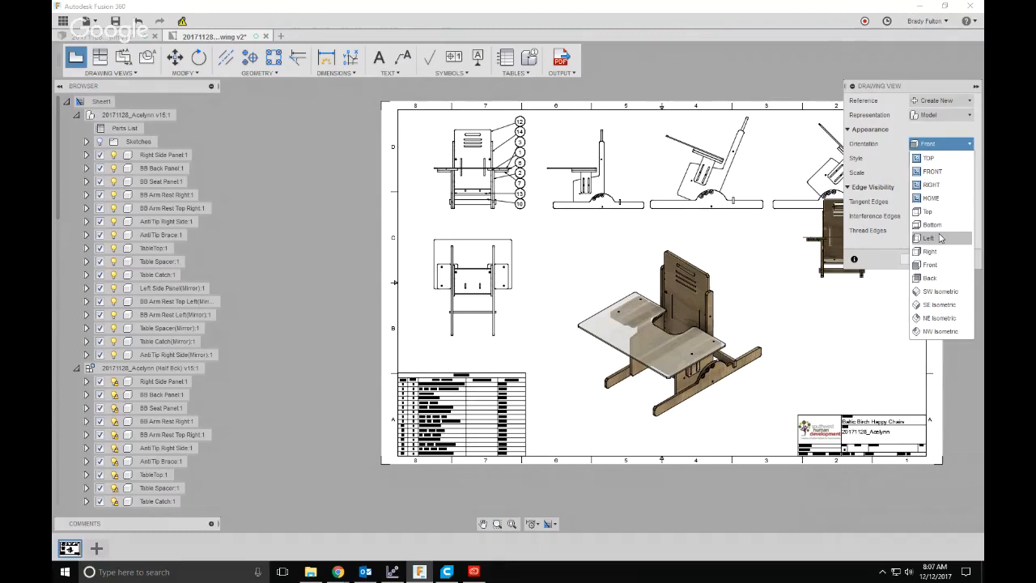
{"action": "left_click", "coordinate": [929, 237]}
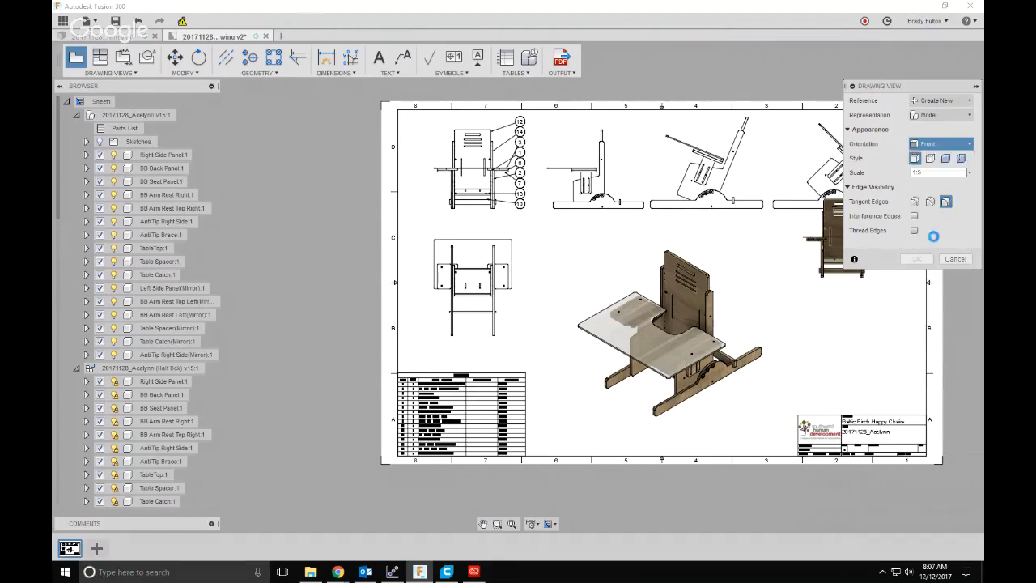
{"action": "left_click", "coordinate": [944, 143]}
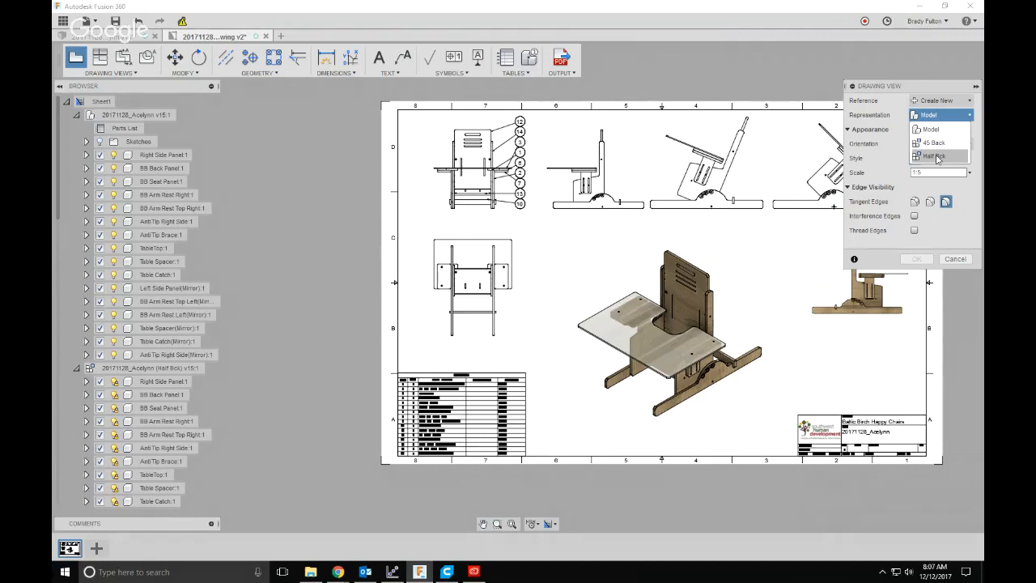
{"action": "left_click", "coordinate": [933, 155]}
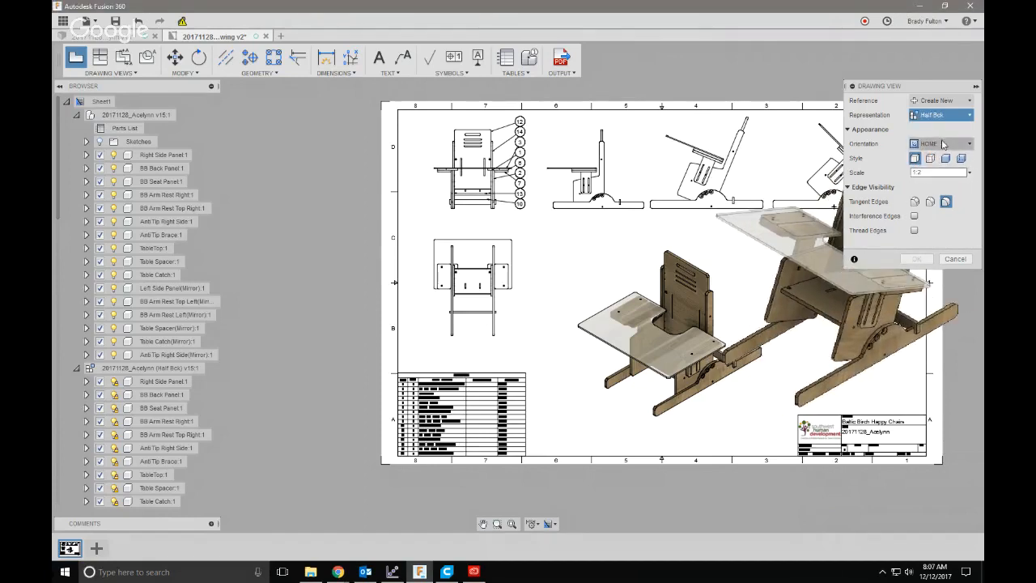
{"action": "left_click", "coordinate": [968, 143]}
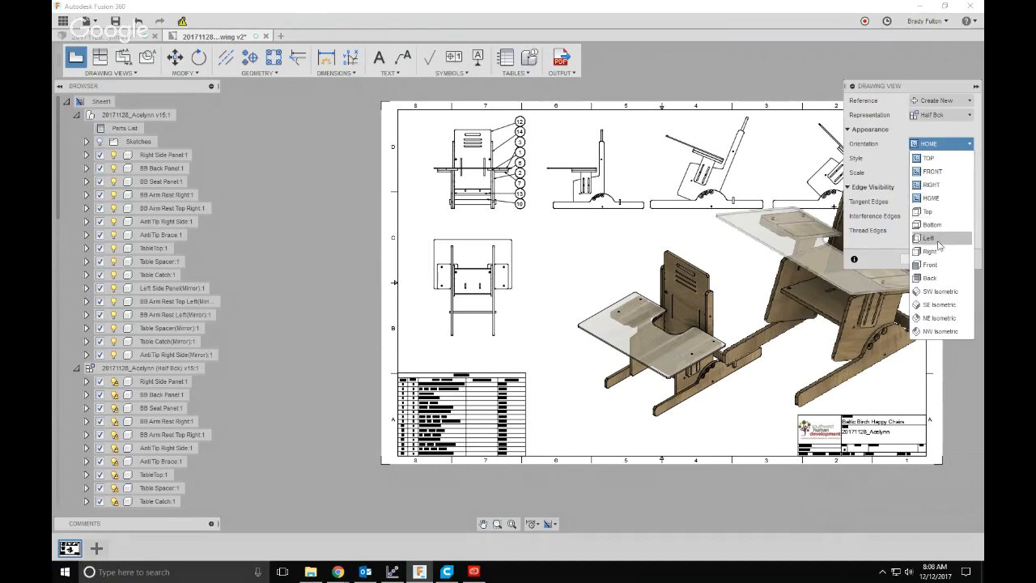
{"action": "left_click", "coordinate": [930, 237]}
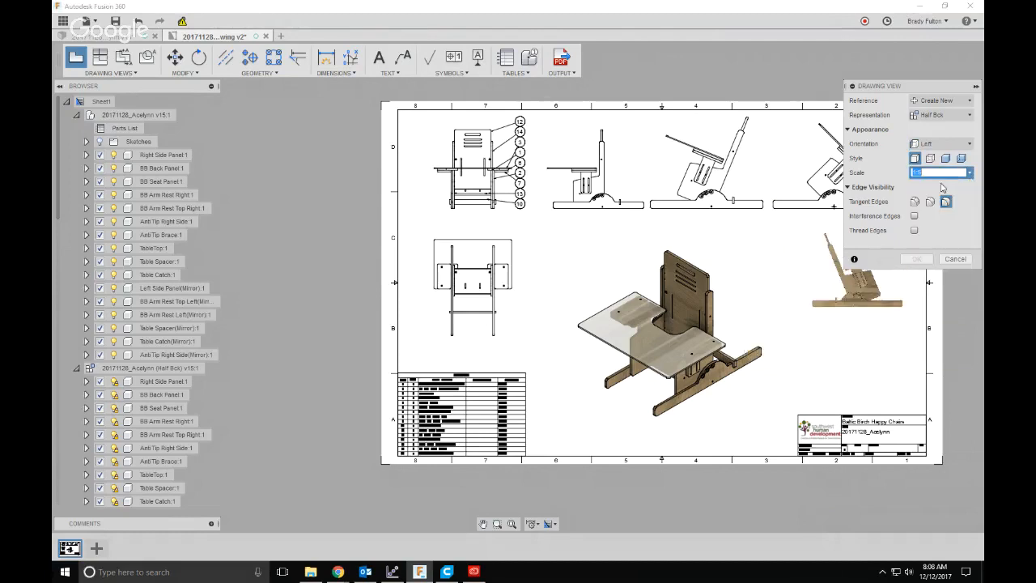
{"action": "left_click", "coordinate": [916, 258]}
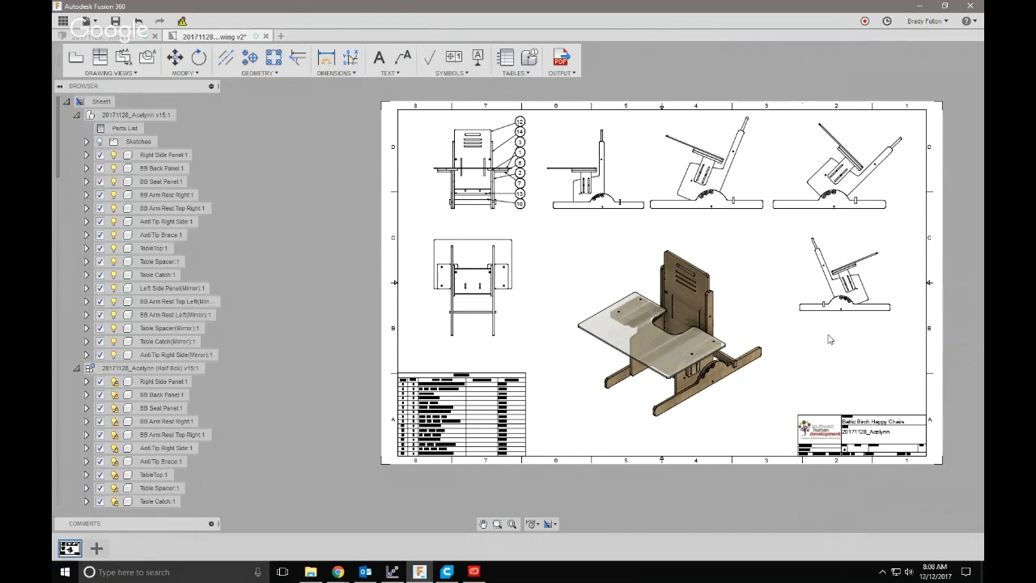
{"action": "mouse_move", "coordinate": [597, 211]}
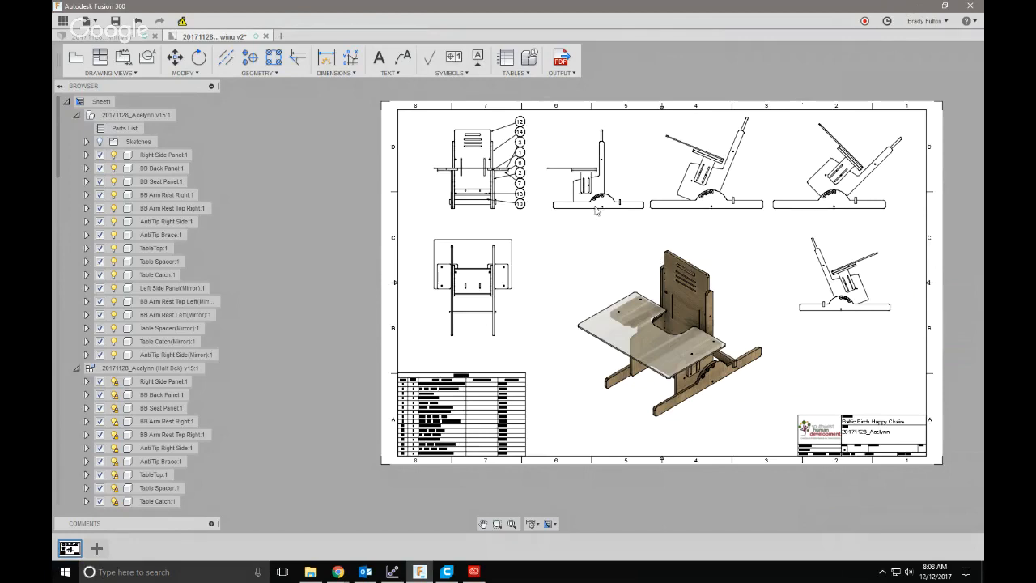
{"action": "mouse_move", "coordinate": [701, 213]}
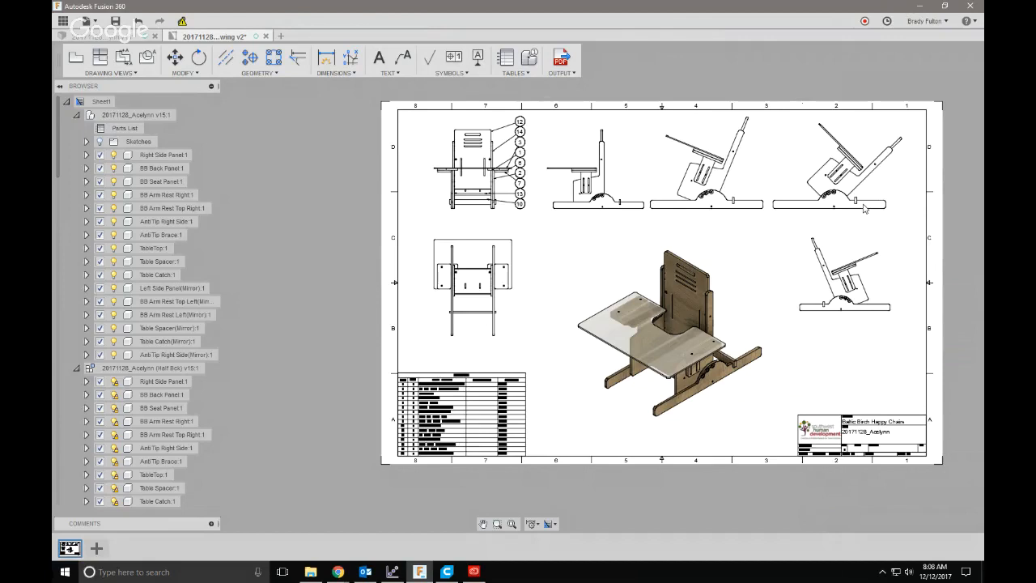
{"action": "mouse_move", "coordinate": [809, 208]}
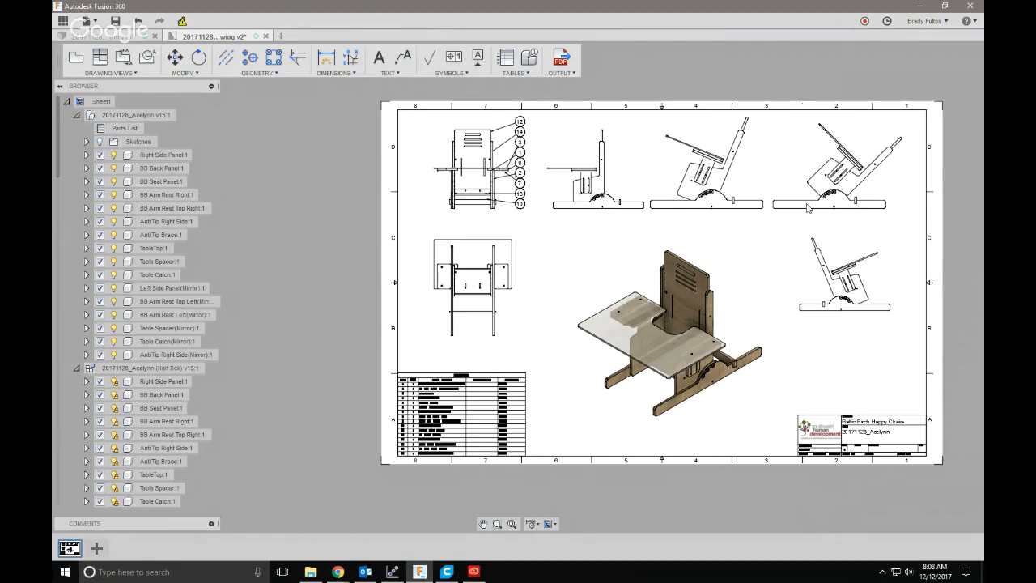
{"action": "mouse_move", "coordinate": [777, 219]}
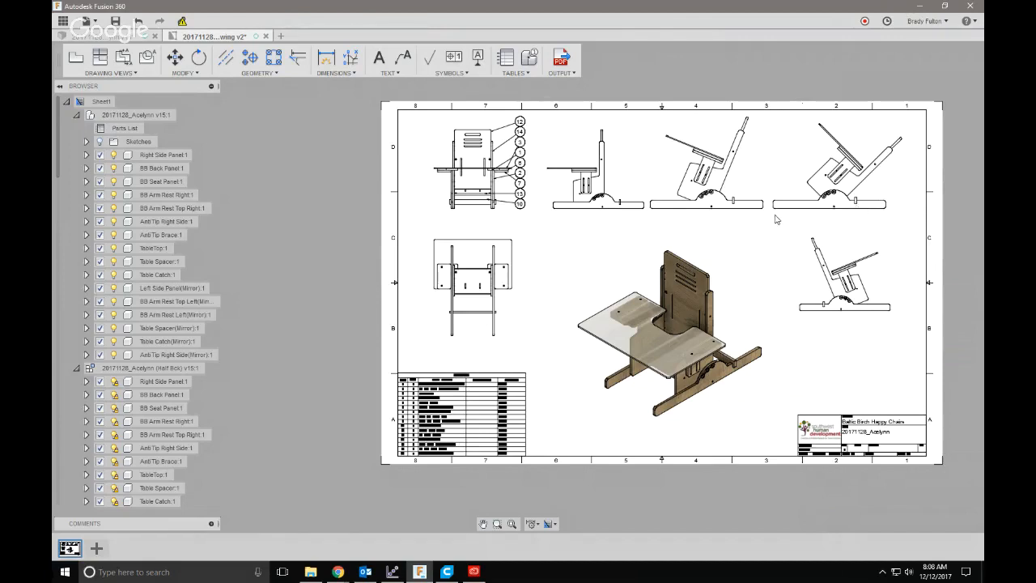
{"action": "mouse_move", "coordinate": [770, 213]}
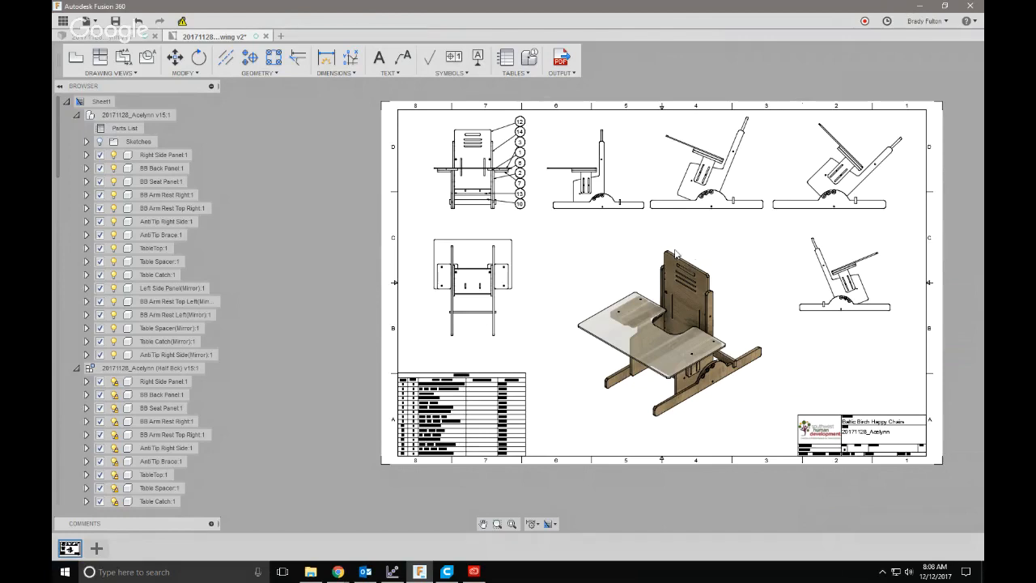
{"action": "mouse_move", "coordinate": [689, 267]}
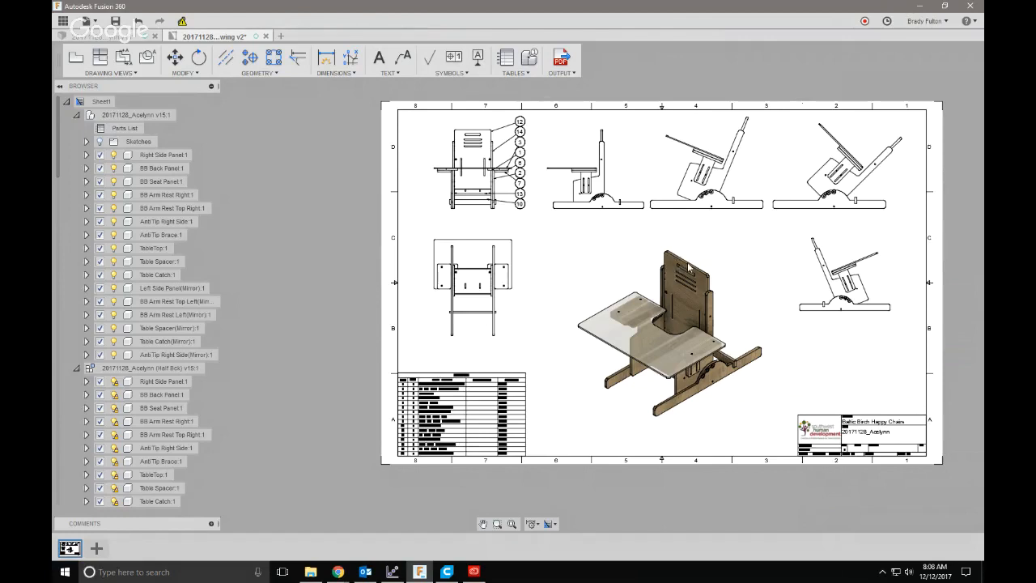